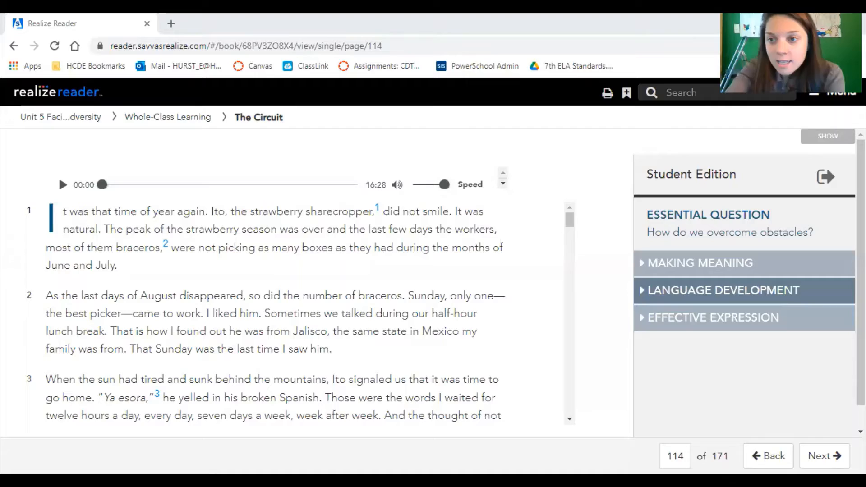
mouse_move(551, 199)
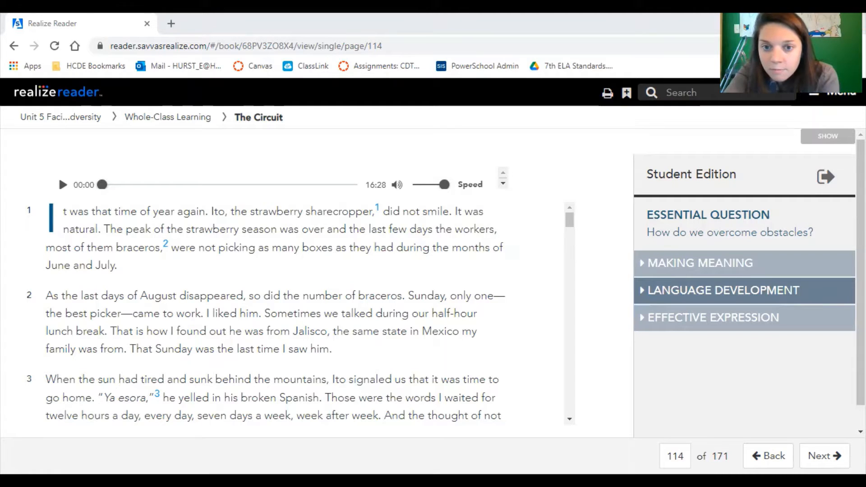
mouse_move(731, 325)
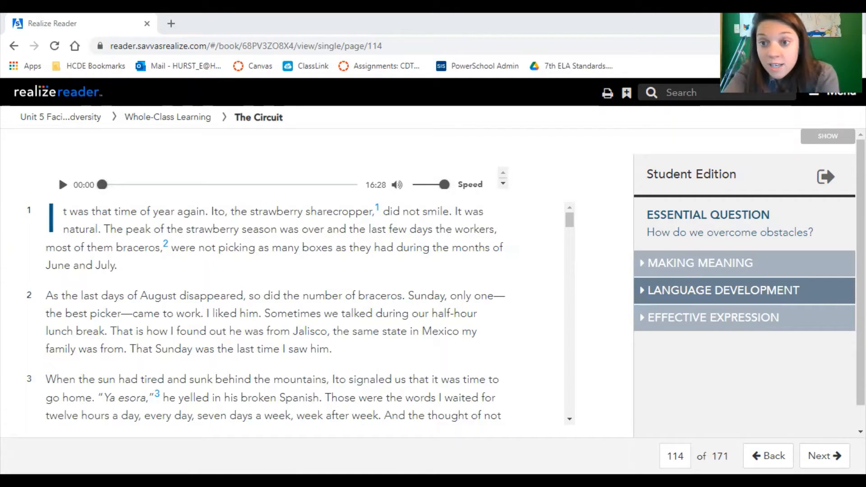
mouse_move(610, 326)
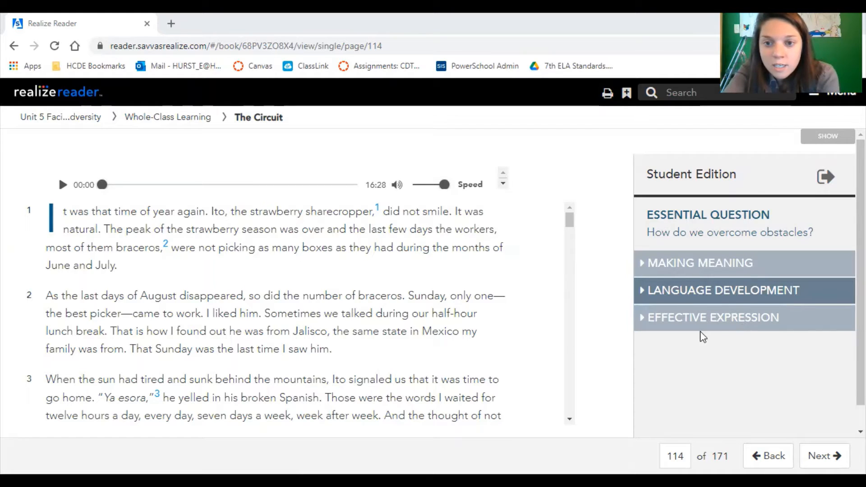
mouse_move(677, 330)
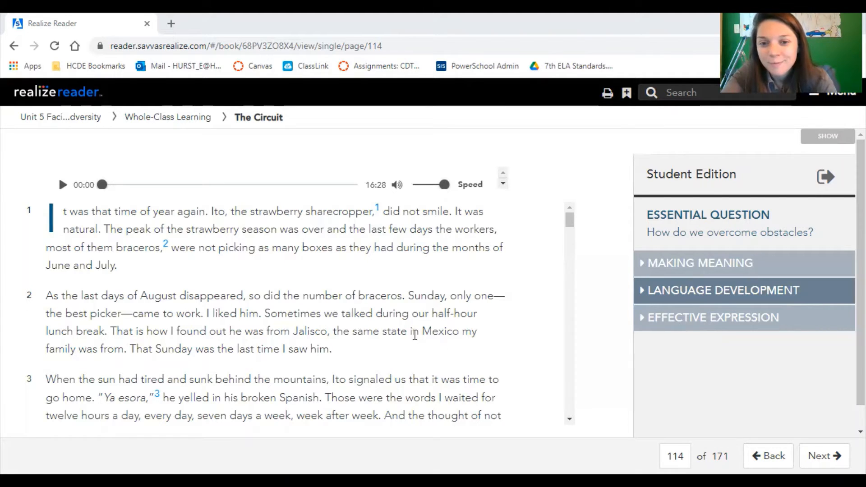
scroll("down", 3)
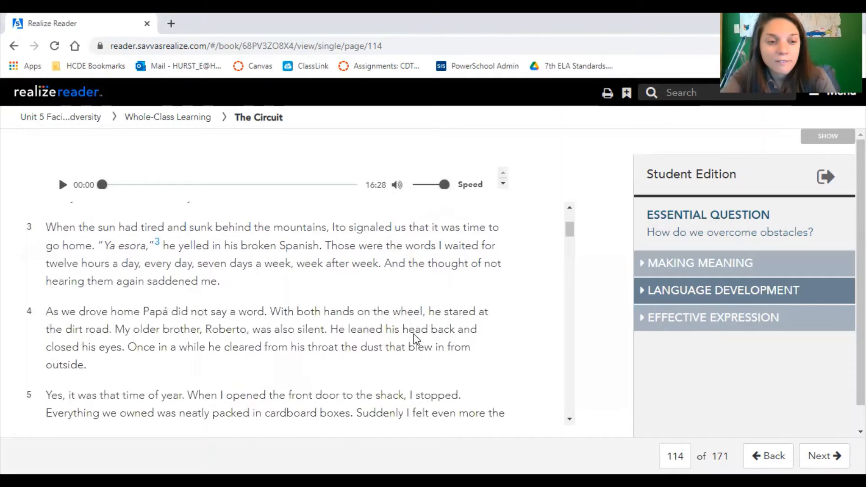
scroll("down", 3)
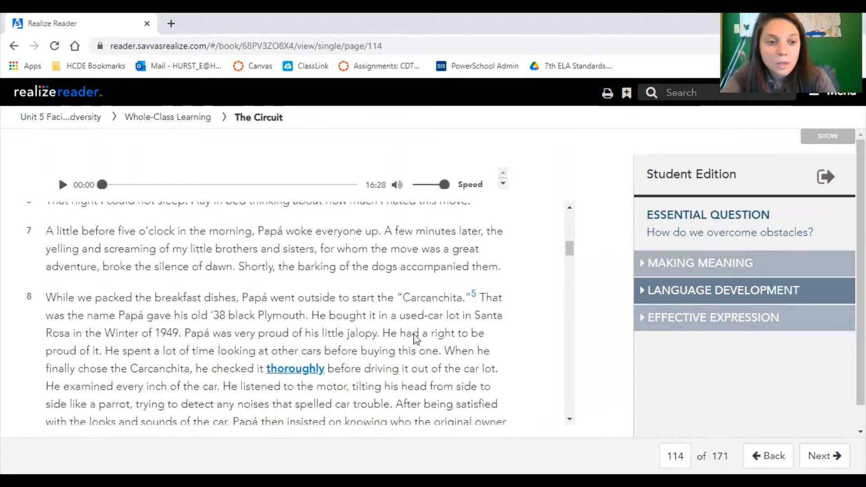
scroll("down", 3)
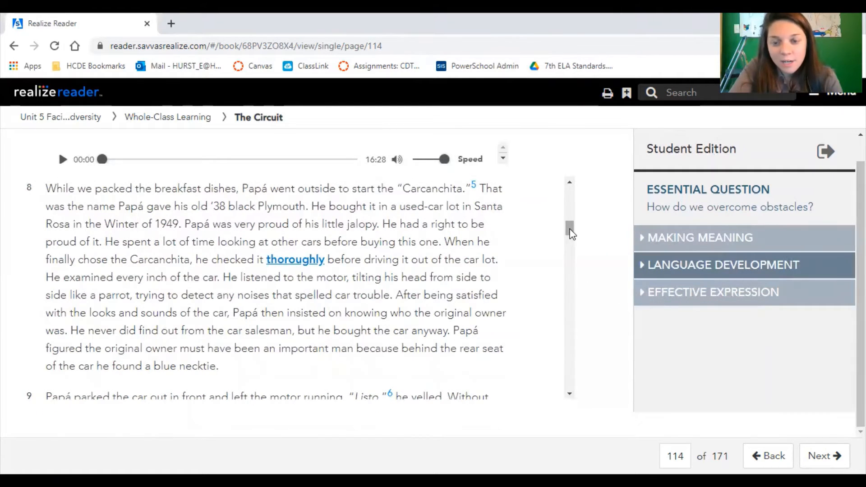
scroll("down", 3)
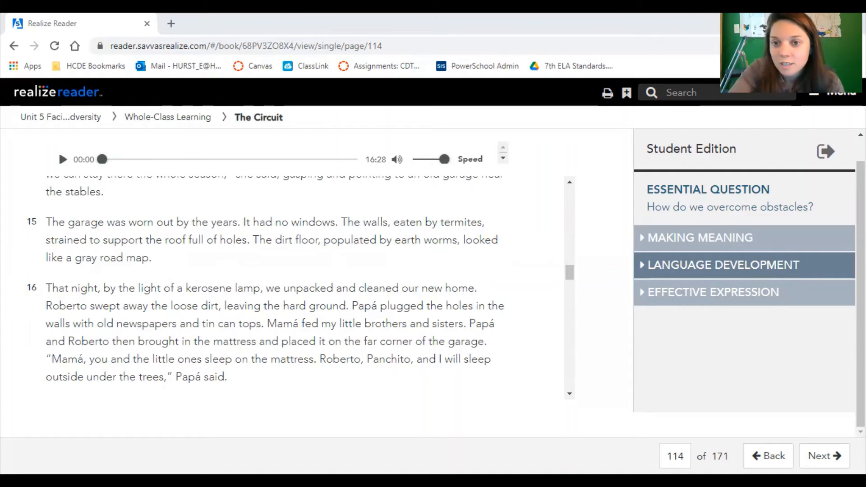
mouse_move(759, 334)
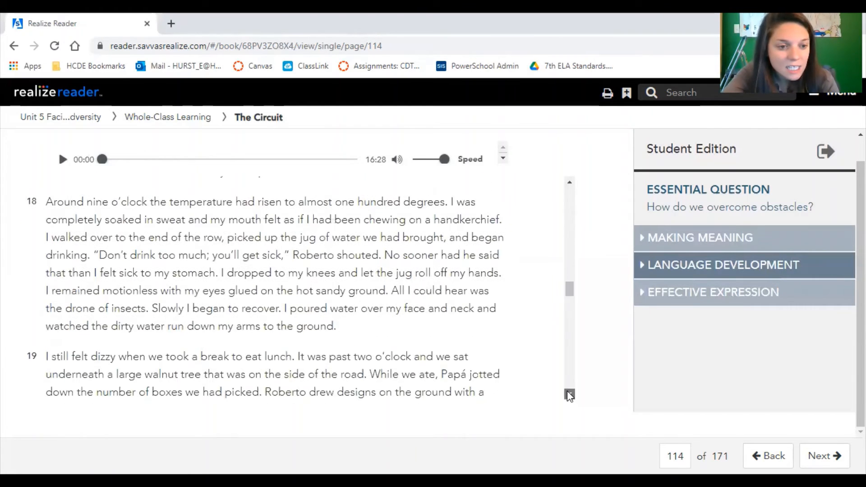
scroll("down", 3)
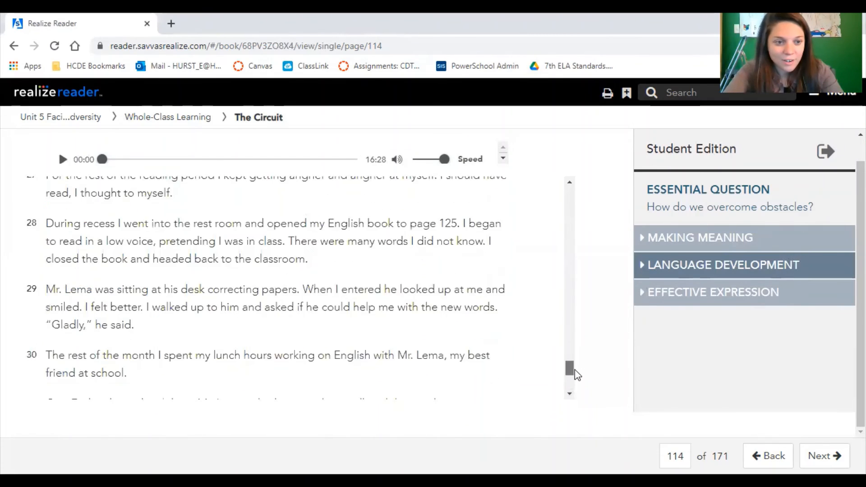
scroll("down", 3)
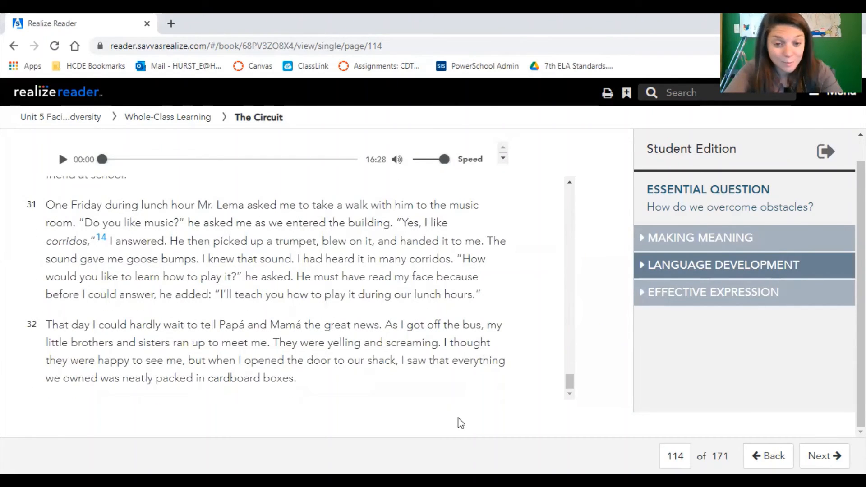